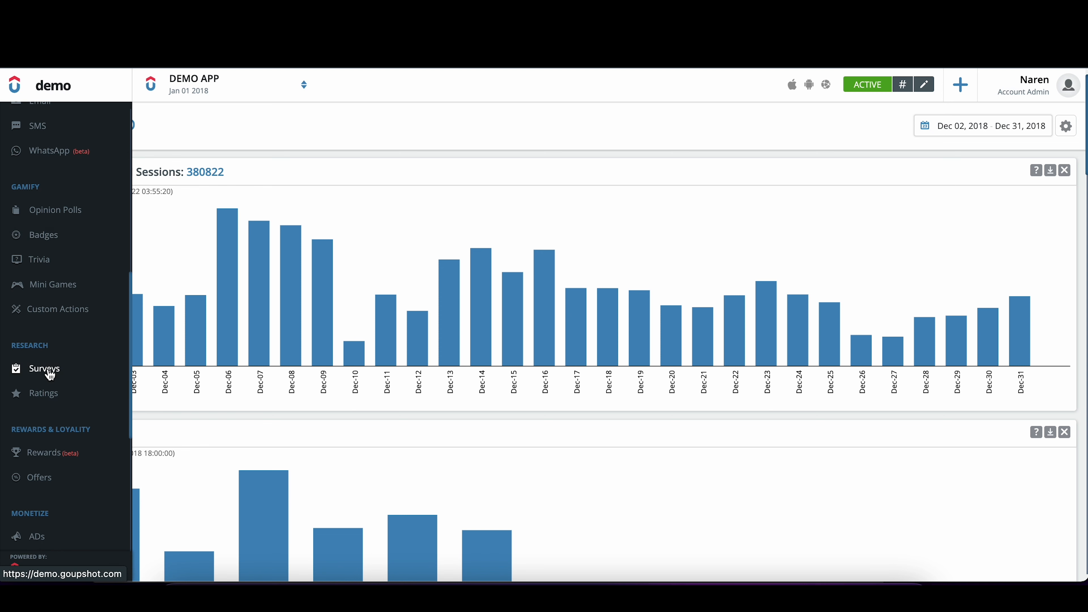
Go to the Ratings section under Research and start creating a new rating request.
{"action": "left_click", "coordinate": [44, 393]}
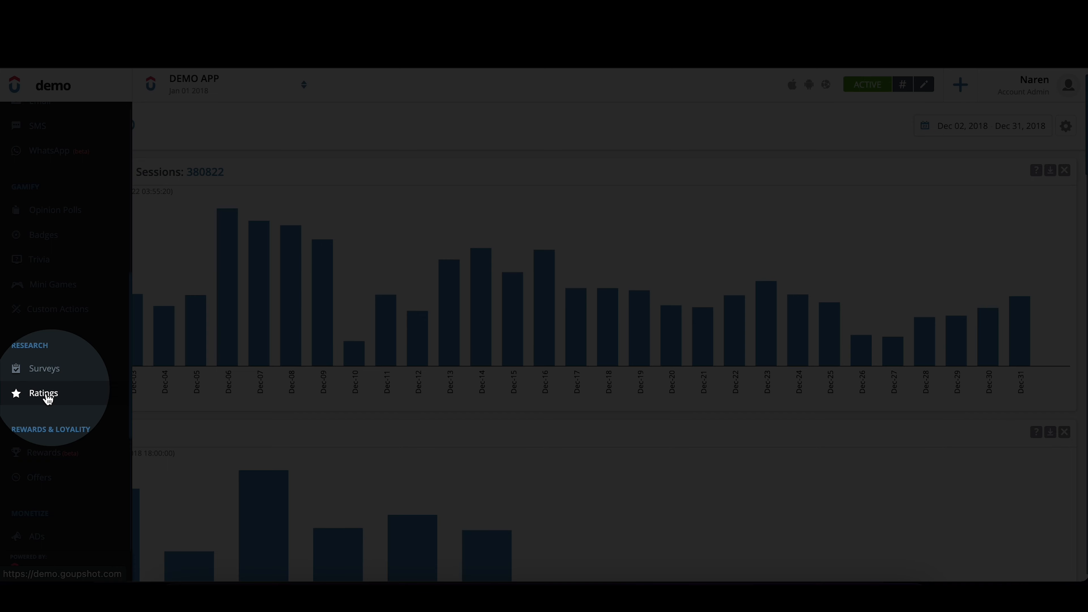
{"action": "left_click", "coordinate": [44, 393]}
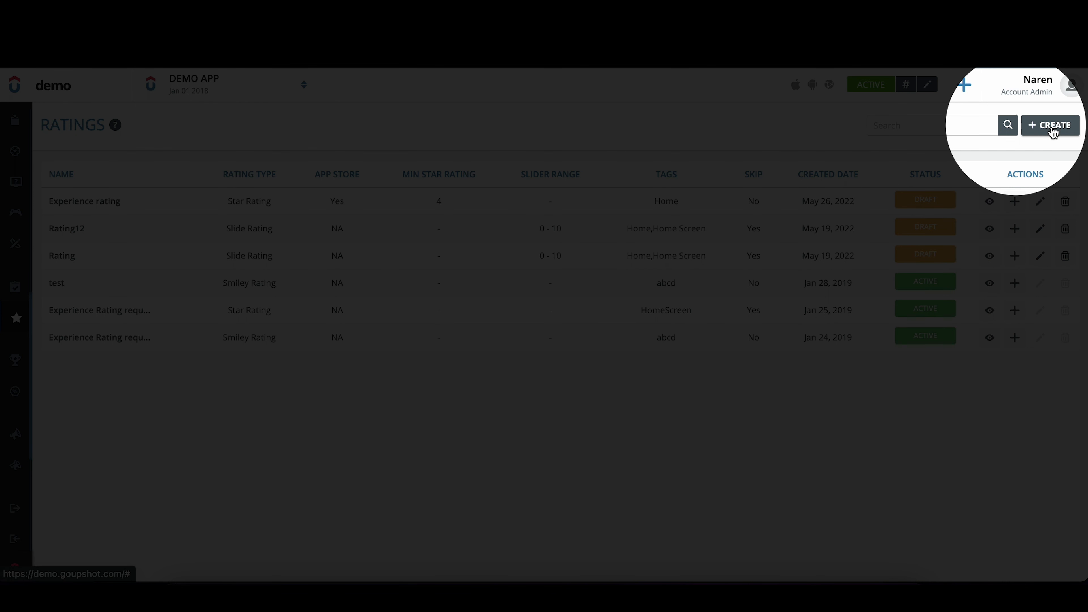
Enter 'Rate the App' as the description and 'Submit' as the button title, previewing web and mobile portrait.
{"action": "left_click", "coordinate": [1051, 125]}
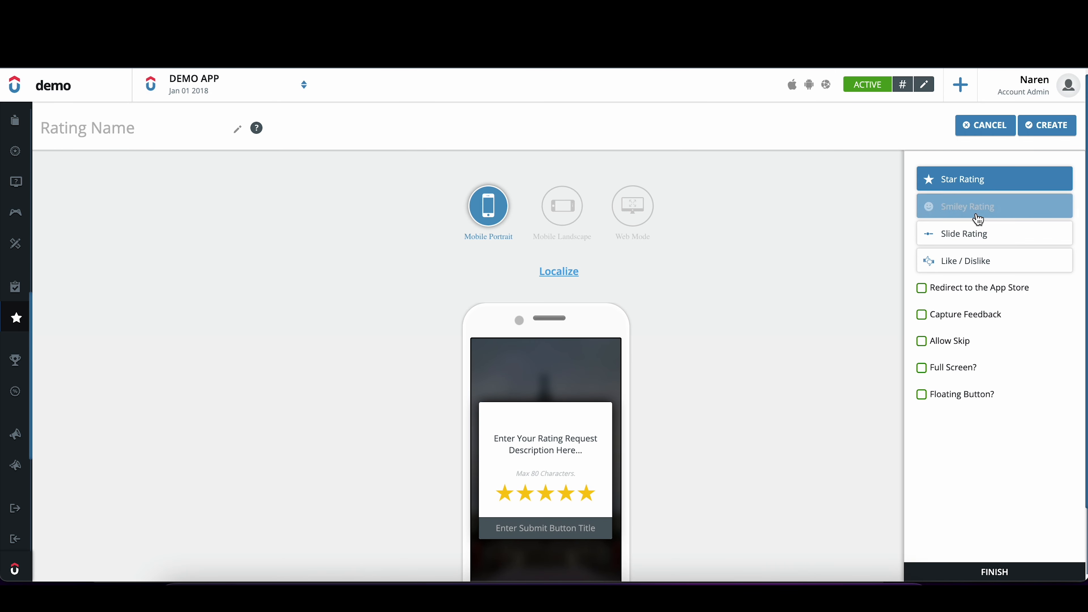
{"action": "mouse_move", "coordinate": [776, 350]}
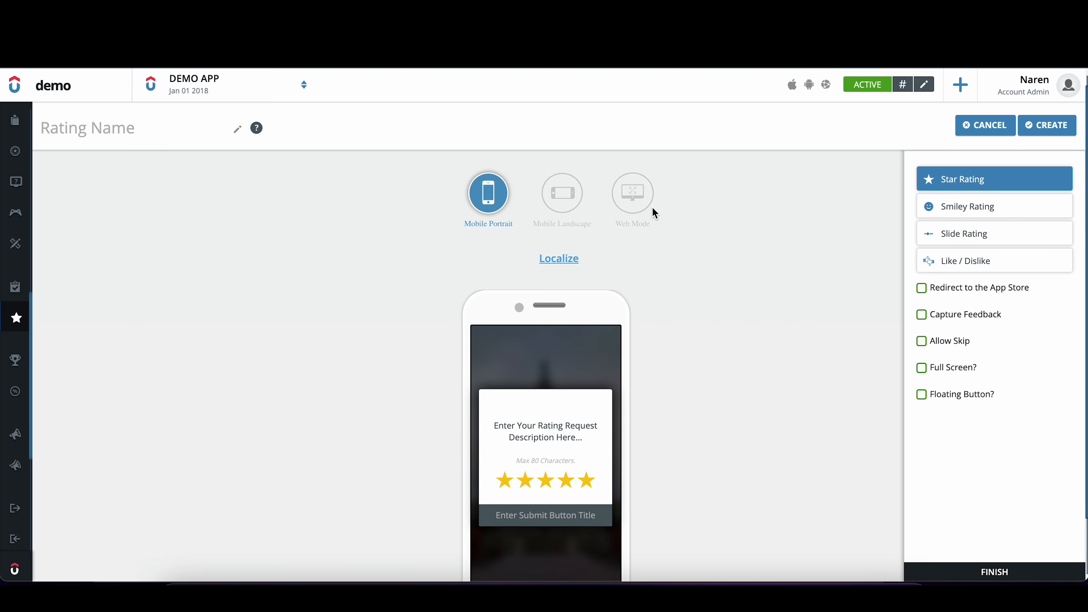
{"action": "left_click", "coordinate": [632, 192]}
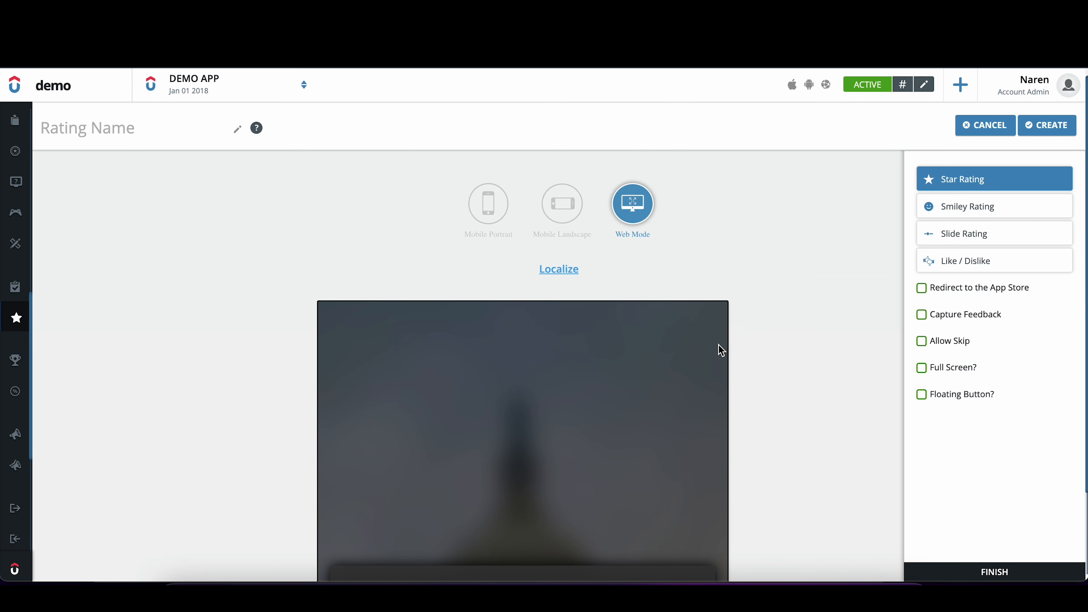
{"action": "left_click", "coordinate": [488, 203]}
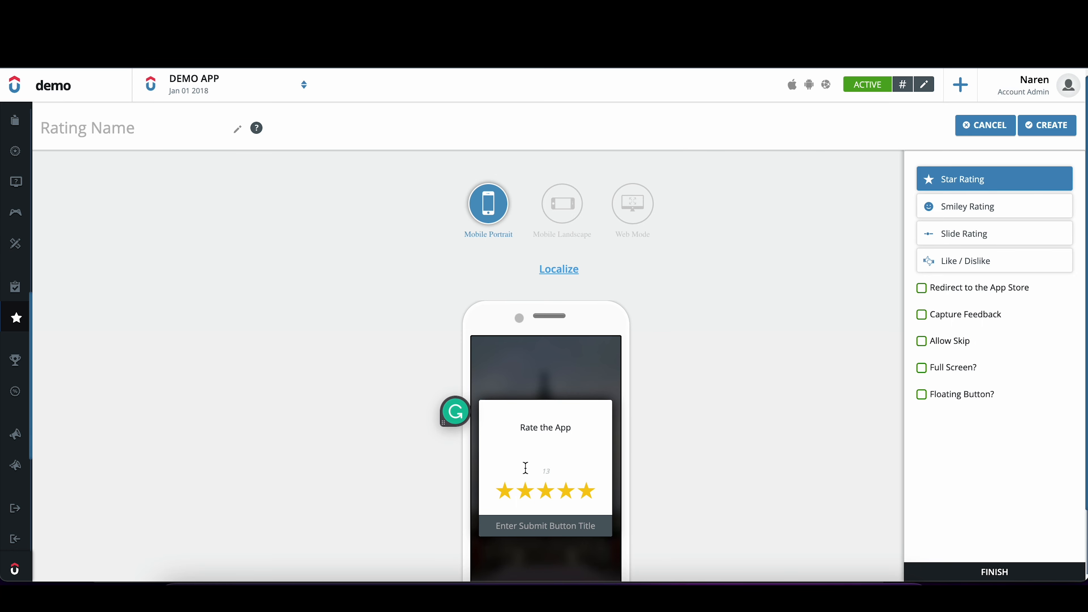
{"action": "type", "text": "Submit"}
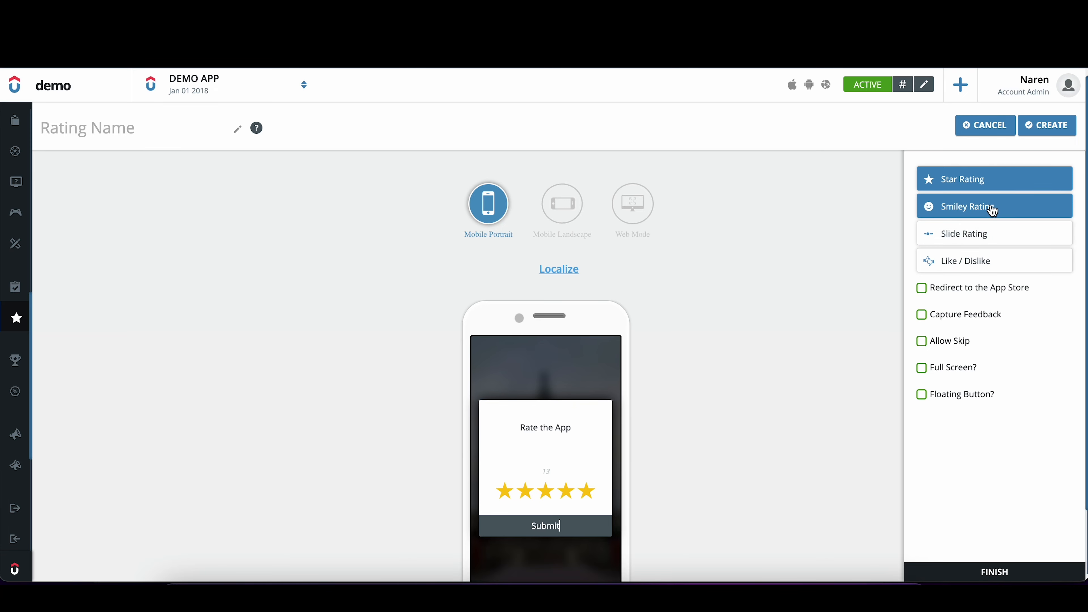
Preview smiley, slide and like/dislike types, then settle on Star Rating.
{"action": "left_click", "coordinate": [967, 206]}
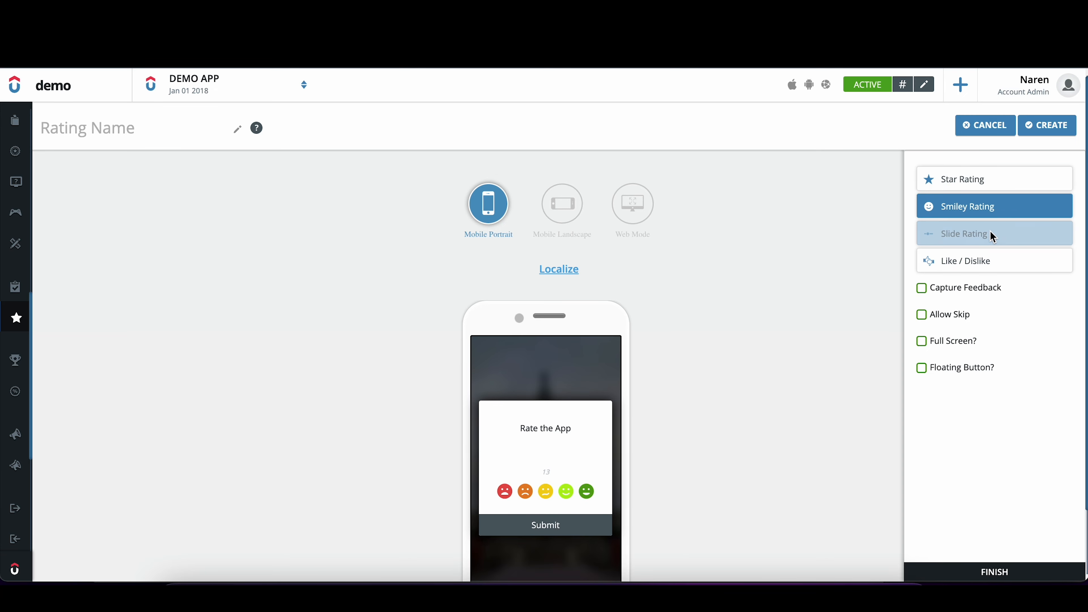
{"action": "left_click", "coordinate": [964, 234]}
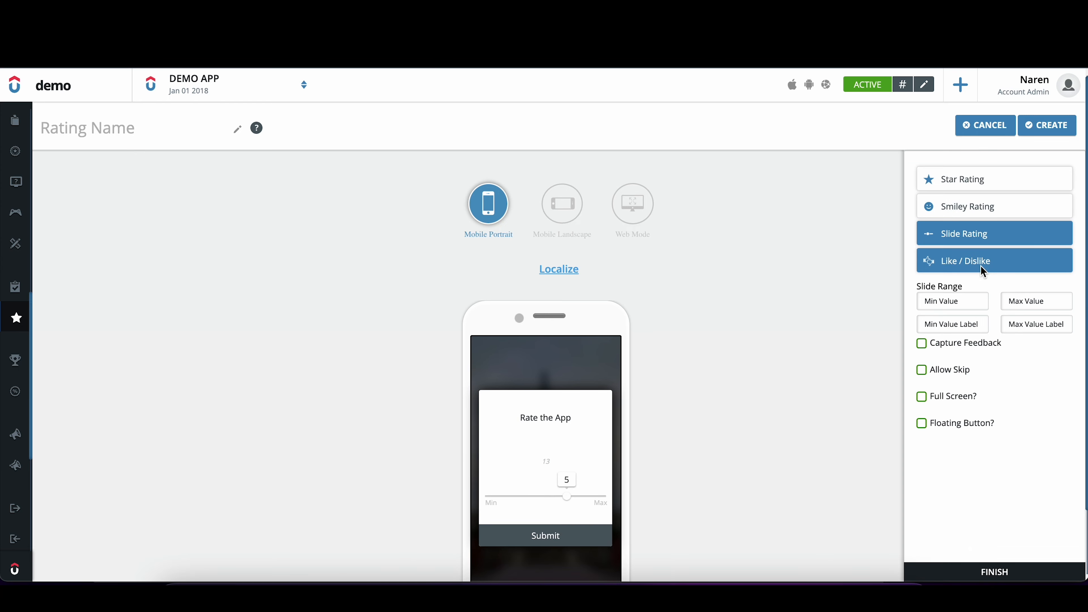
{"action": "left_click", "coordinate": [976, 260]}
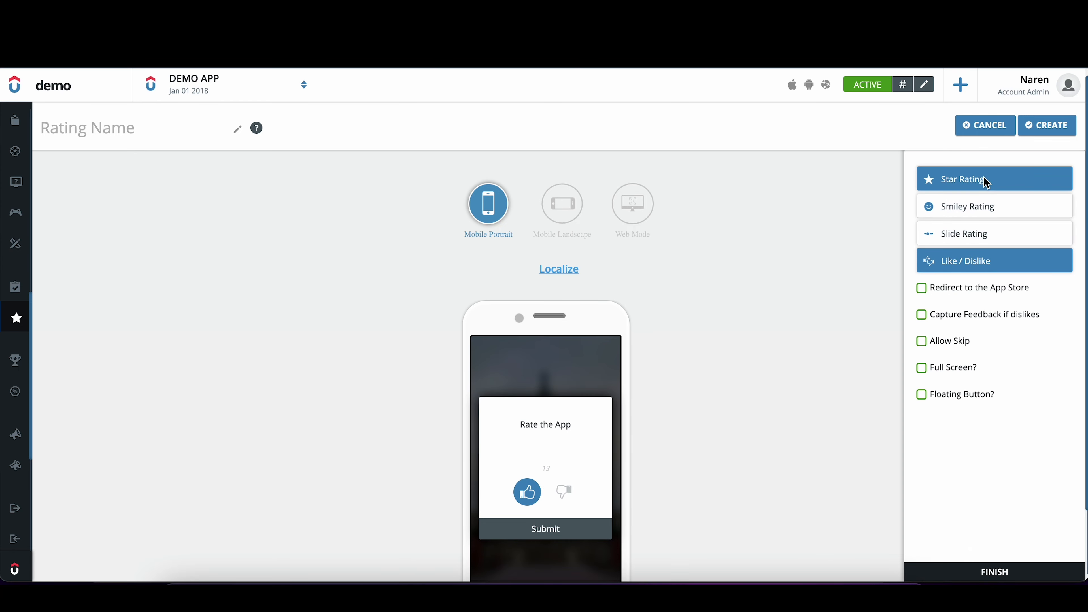
{"action": "left_click", "coordinate": [975, 179]}
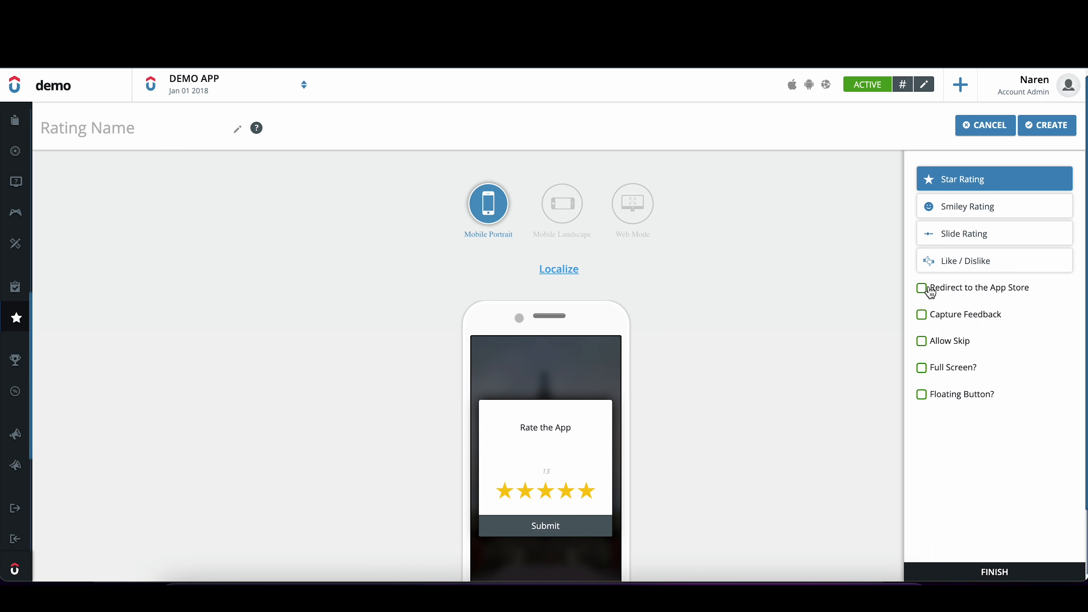
Enable Redirect to the App Store for ratings of 4 or more.
{"action": "left_click", "coordinate": [921, 288]}
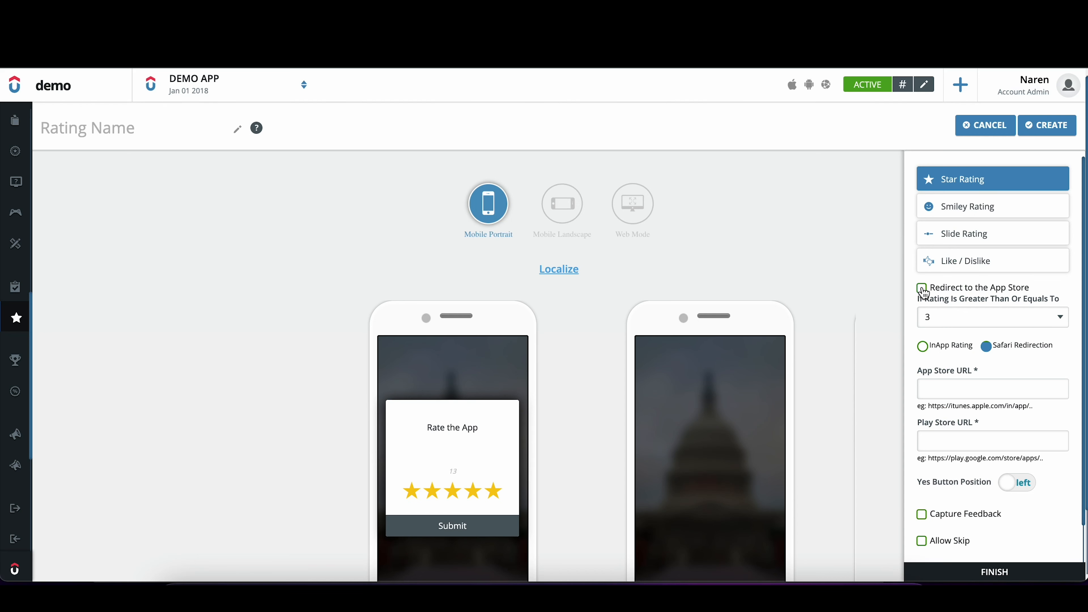
{"action": "left_click", "coordinate": [922, 288]}
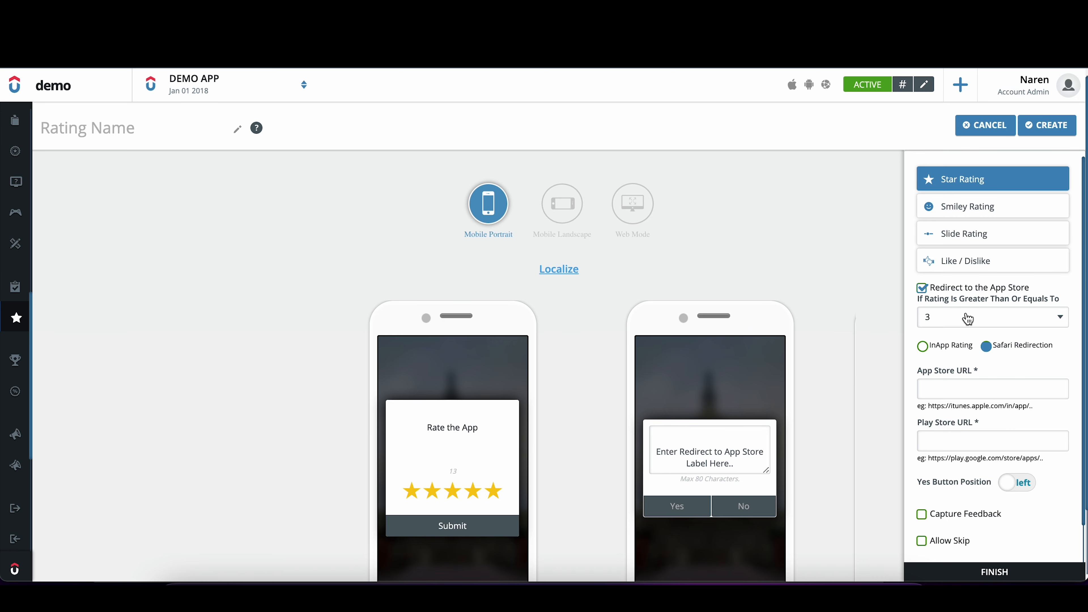
{"action": "left_click", "coordinate": [993, 317]}
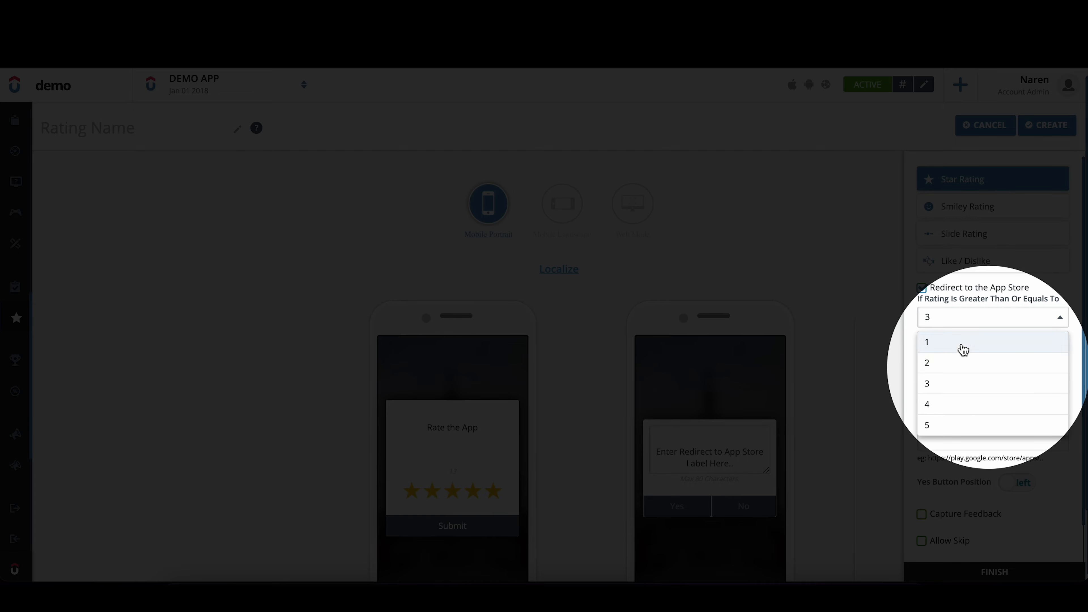
{"action": "left_click", "coordinate": [926, 404]}
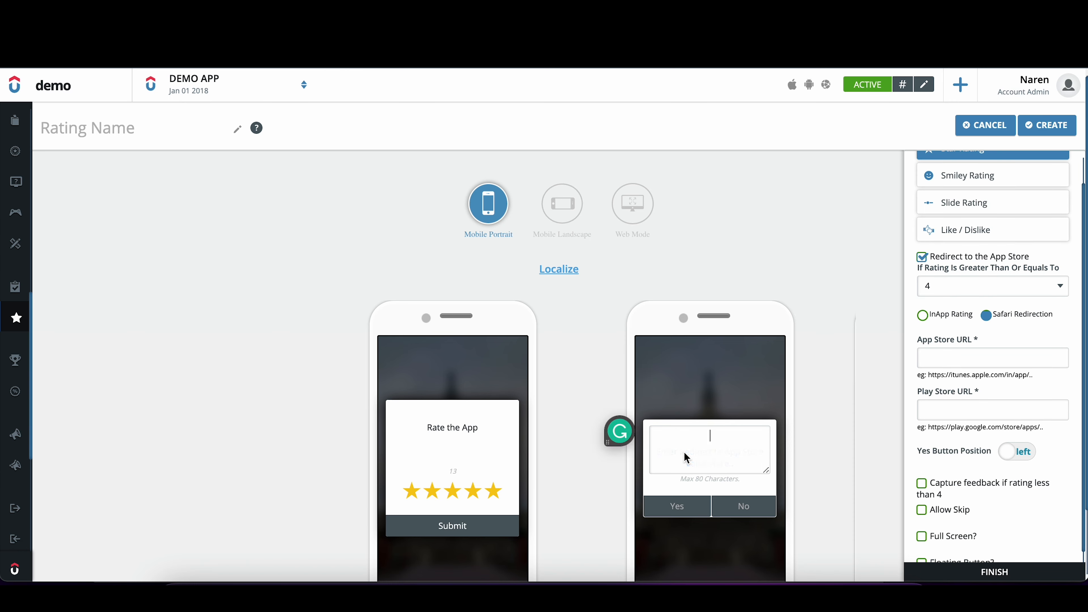
Label the redirect prompt 'Would you like to rate us on Appstore?'.
{"action": "type", "text": "Would you like to"}
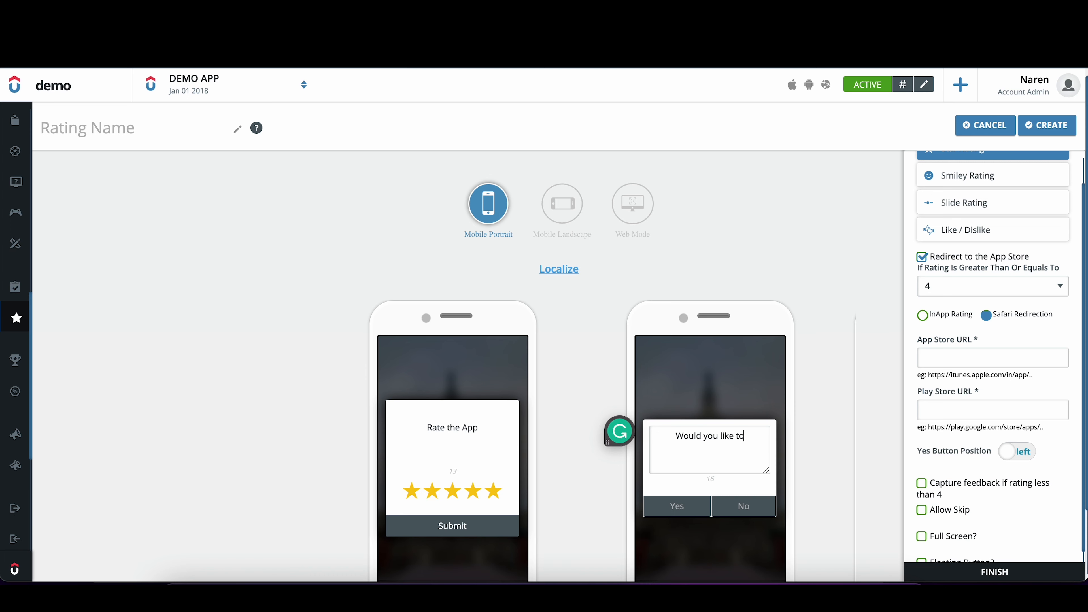
{"action": "type", "text": "rate us on Appstore?"}
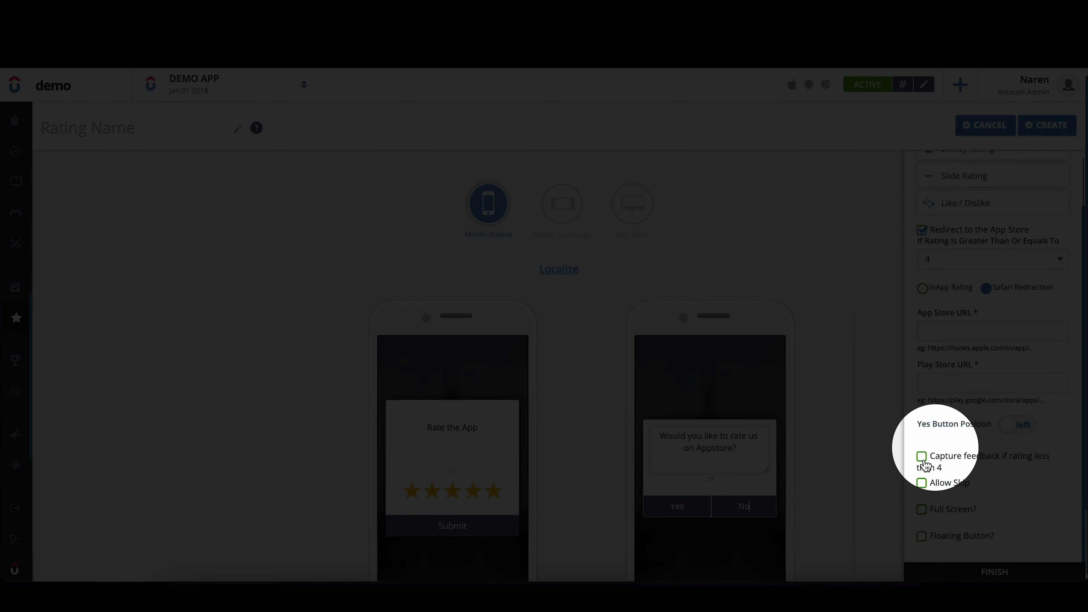
Enable feedback capture for ratings below 4 with the label 'Help us with your feedback'.
{"action": "left_click", "coordinate": [922, 456]}
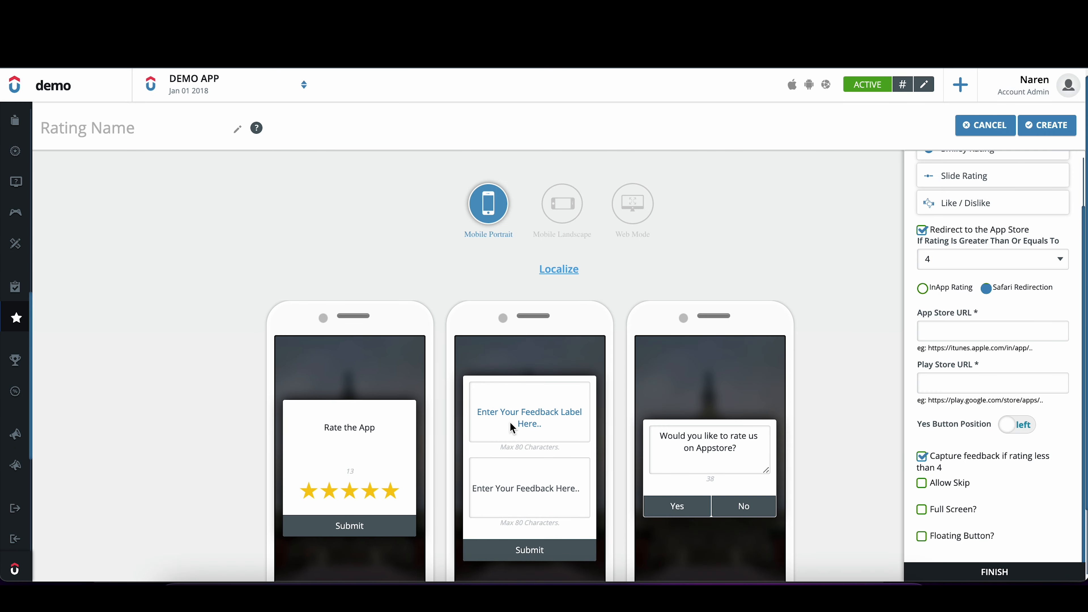
{"action": "left_click", "coordinate": [530, 414]}
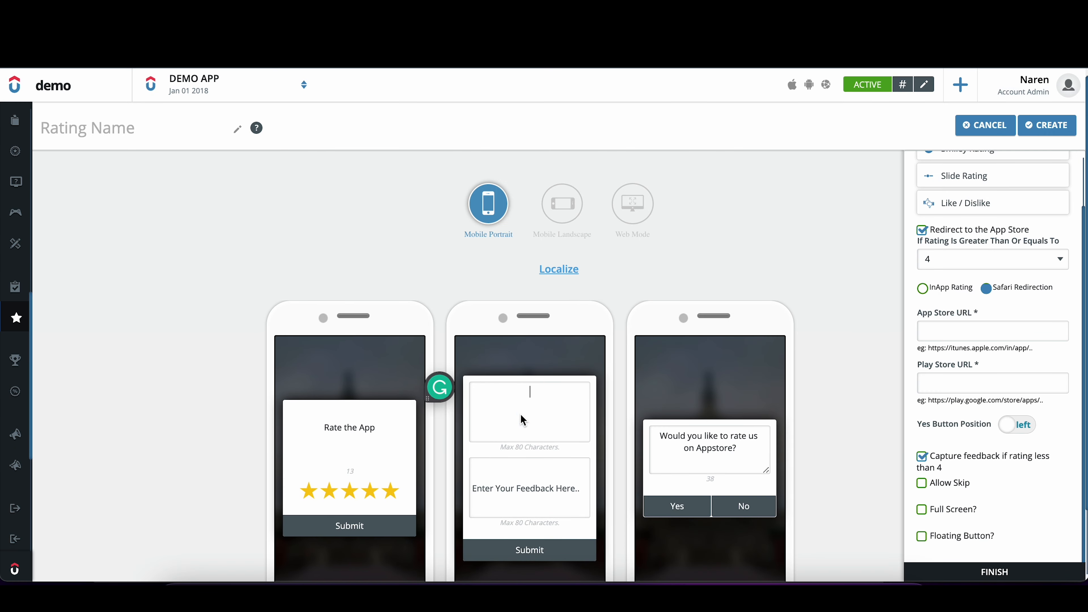
{"action": "type", "text": "Help us with your feedback"}
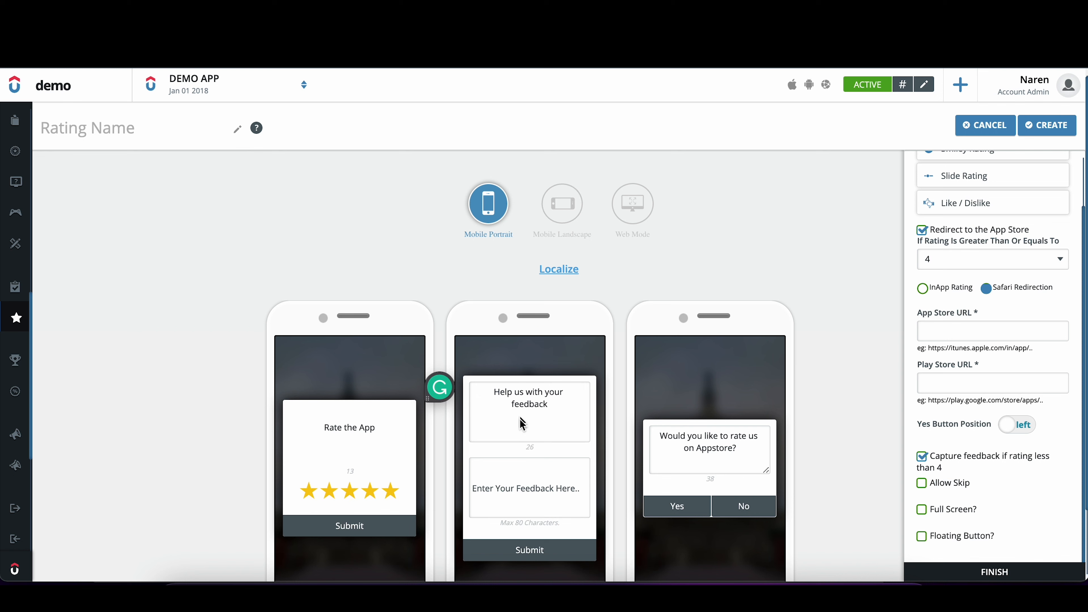
{"action": "mouse_move", "coordinate": [938, 487]}
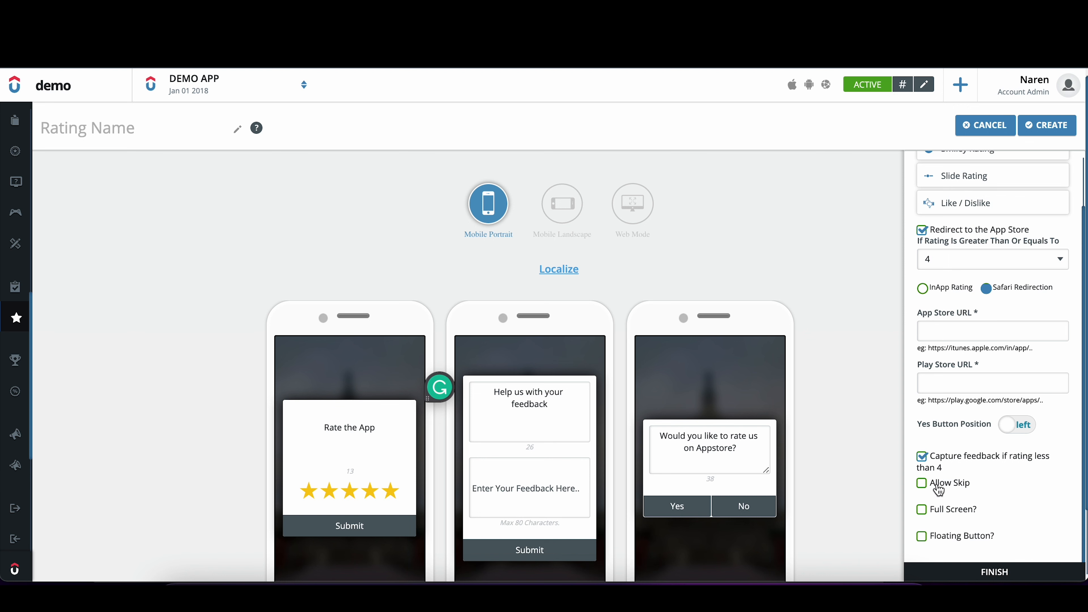
Try Allow Skip and Full Screen, then leave both unchecked so prompts are non-skippable pop-ups.
{"action": "left_click", "coordinate": [921, 483]}
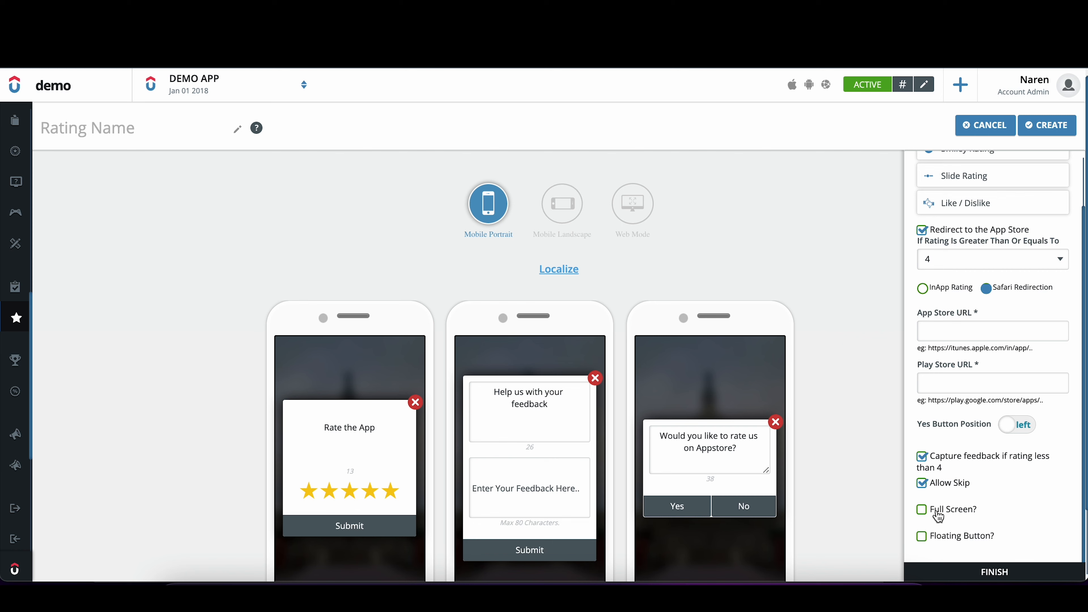
{"action": "left_click", "coordinate": [922, 509]}
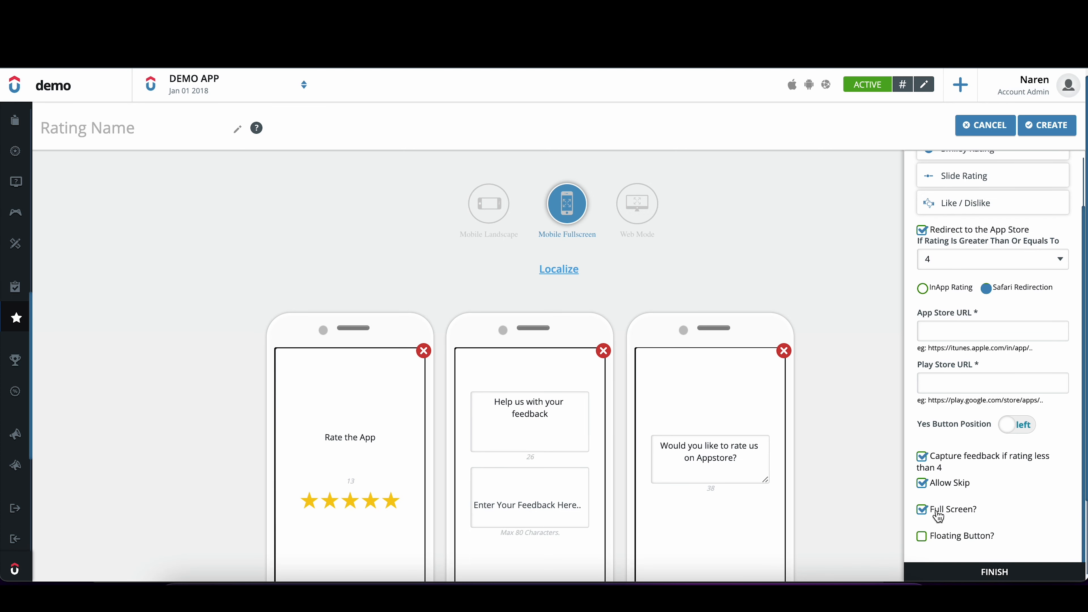
{"action": "left_click", "coordinate": [921, 509]}
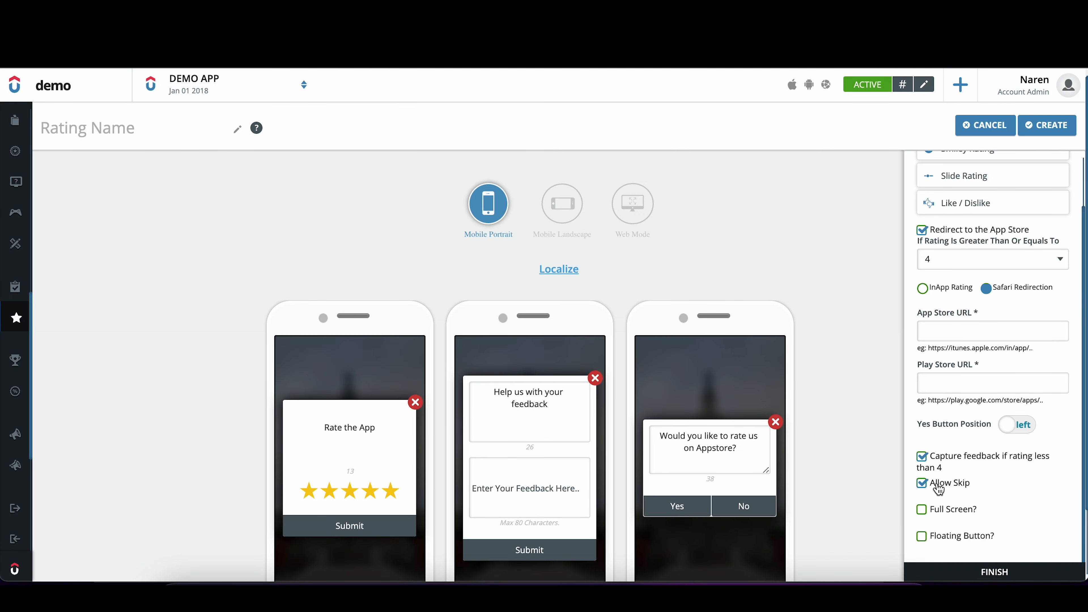
{"action": "left_click", "coordinate": [921, 483]}
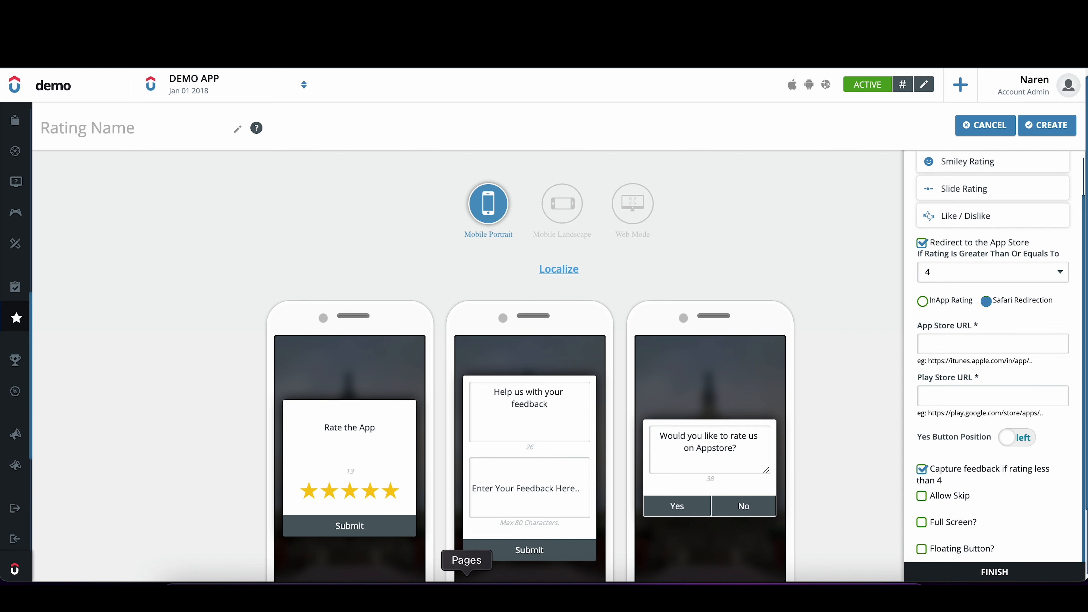
Fill in the App Store URL (itunes.apple.com Facebook link) and the Play Store URL for the redirect.
{"action": "type", "text": "https://itunes.apple.com/in/app/facebook/id284882215"}
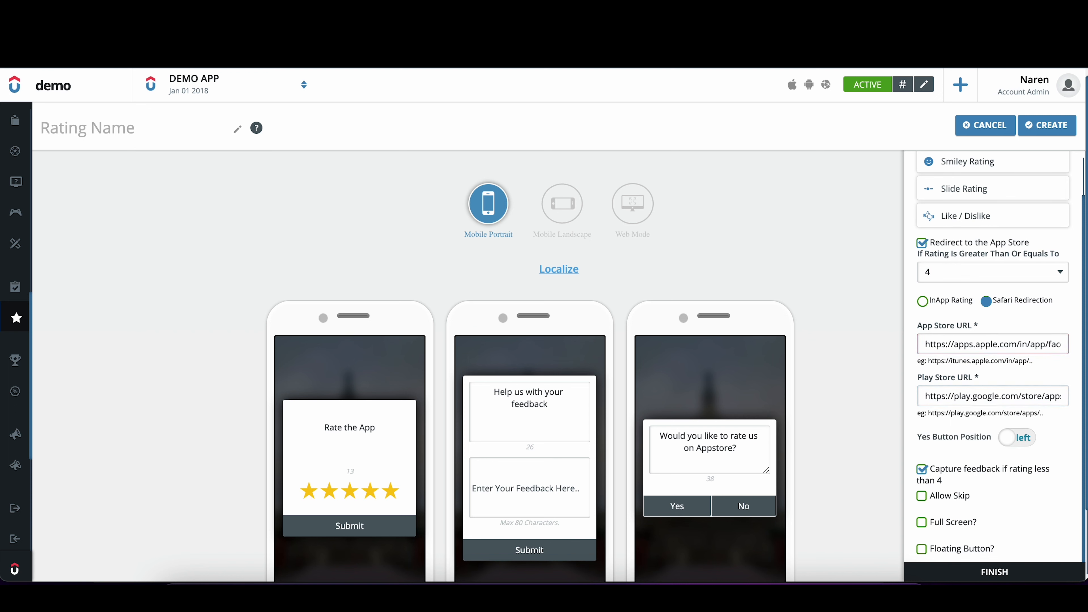
{"action": "scroll", "scroll_direction": "down", "scroll_amount": 3}
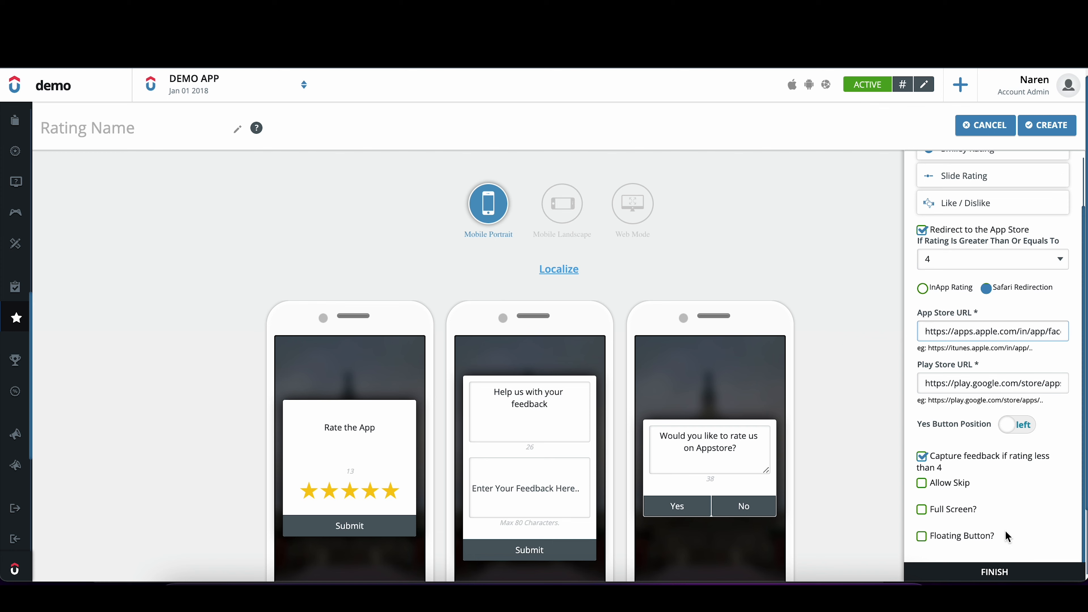
Move to the Finish step and set the thank-you message to 'Thank you'.
{"action": "left_click", "coordinate": [994, 571]}
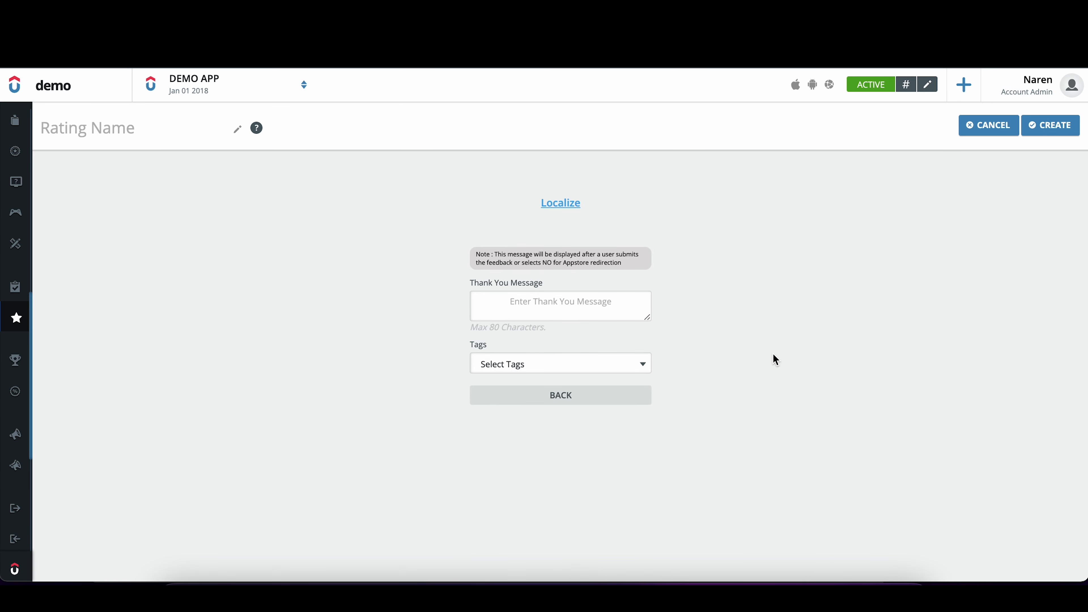
{"action": "type", "text": "Thank you"}
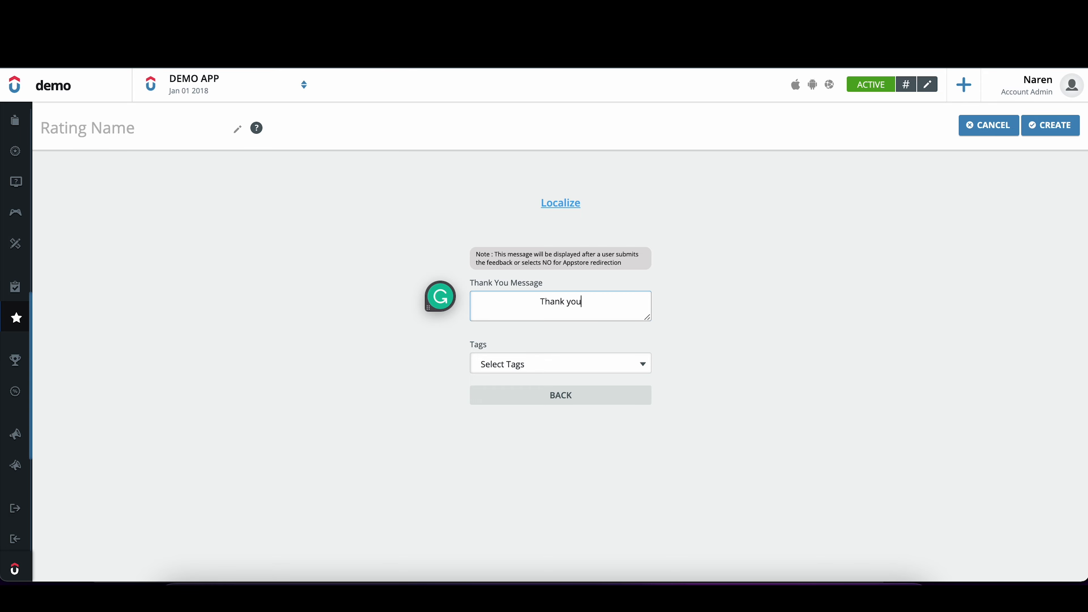
Tag the rating request with Home.
{"action": "left_click", "coordinate": [561, 364]}
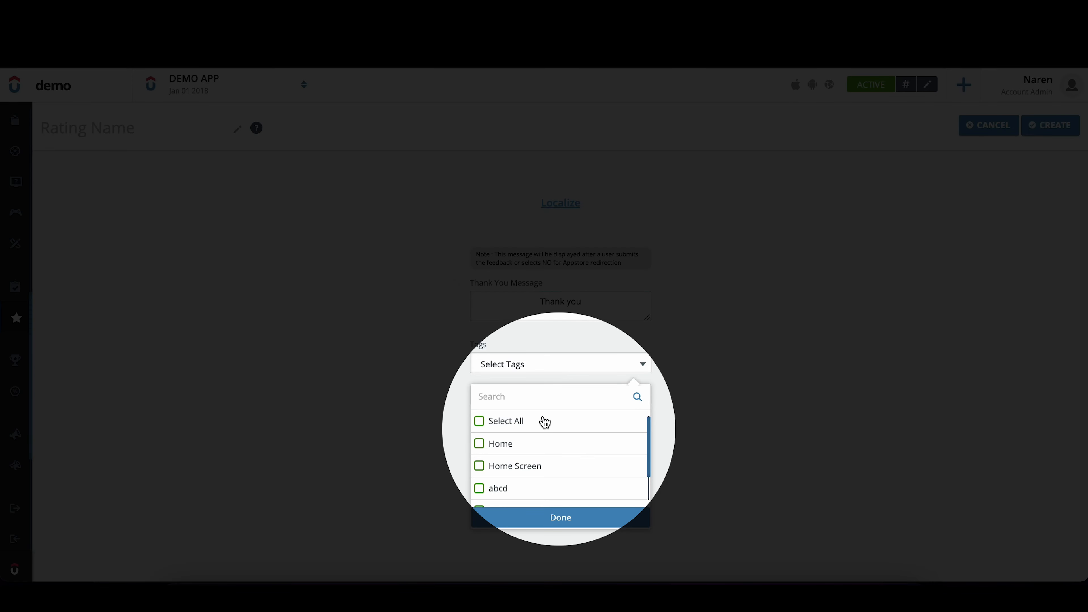
{"action": "left_click", "coordinate": [479, 444]}
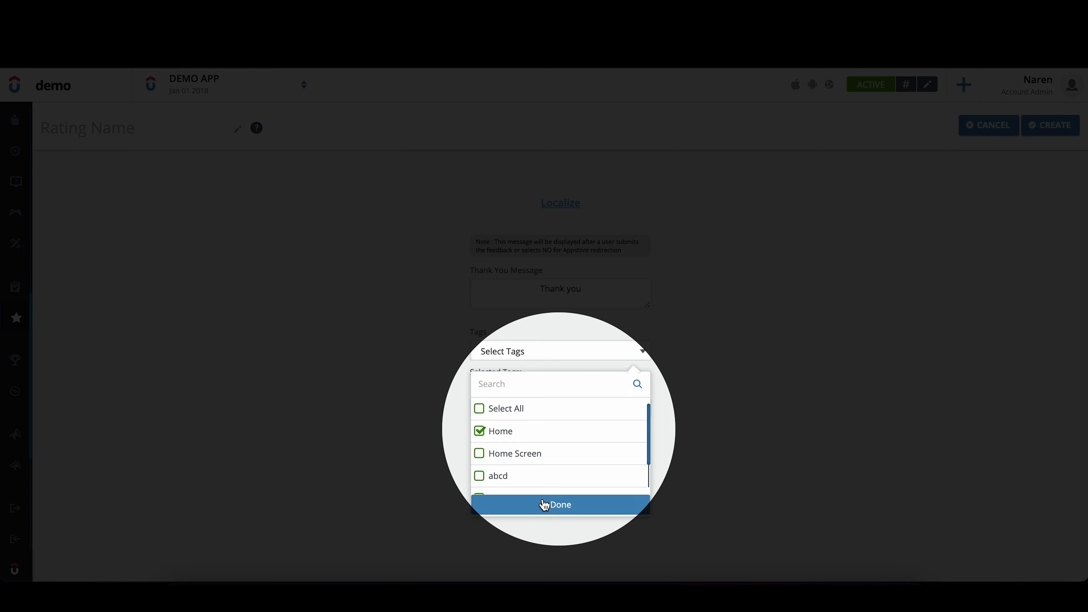
{"action": "left_click", "coordinate": [560, 505]}
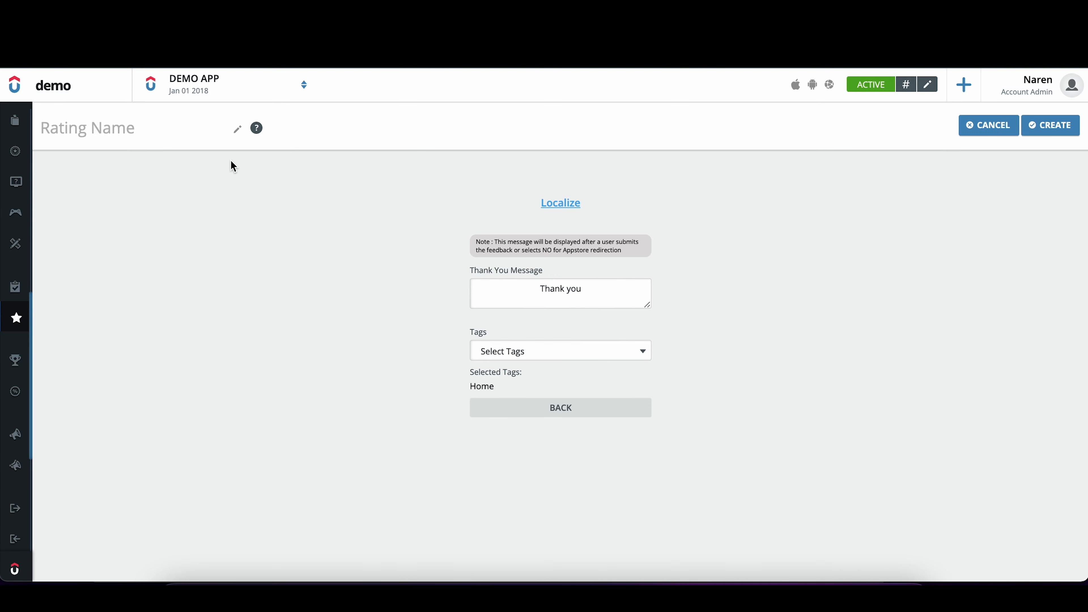
Name the rating request 'App rating'.
{"action": "type", "text": "App"}
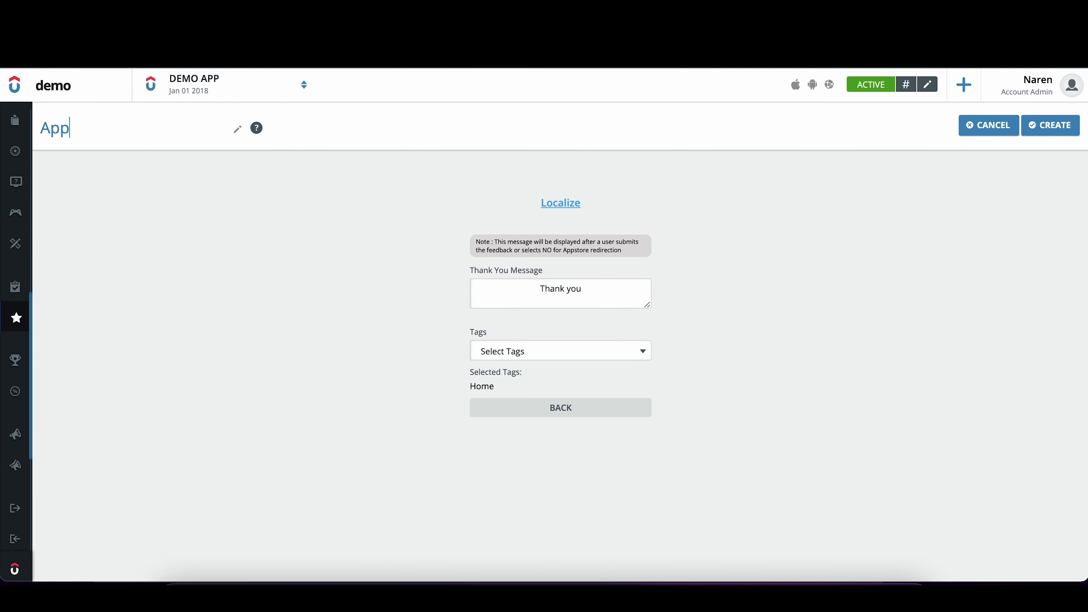
{"action": "type", "text": "r"}
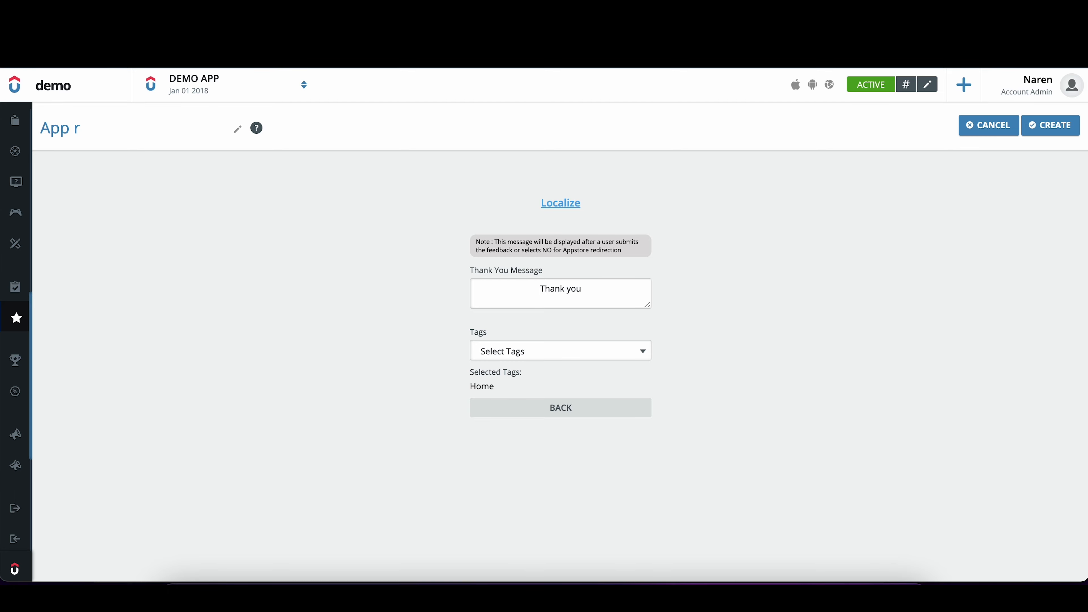
{"action": "type", "text": "ating"}
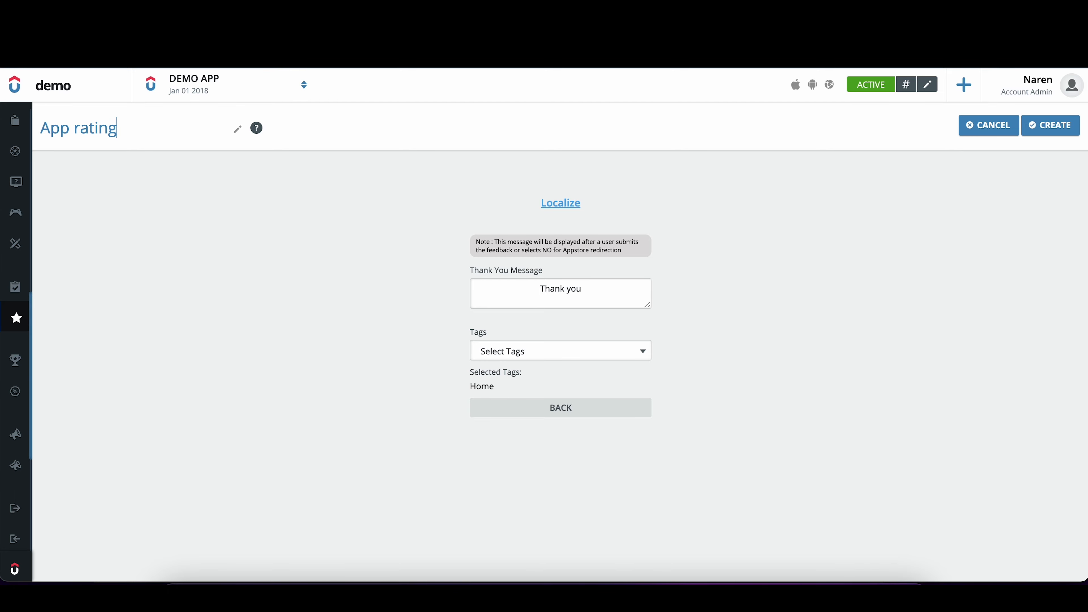
{"action": "mouse_move", "coordinate": [671, 233]}
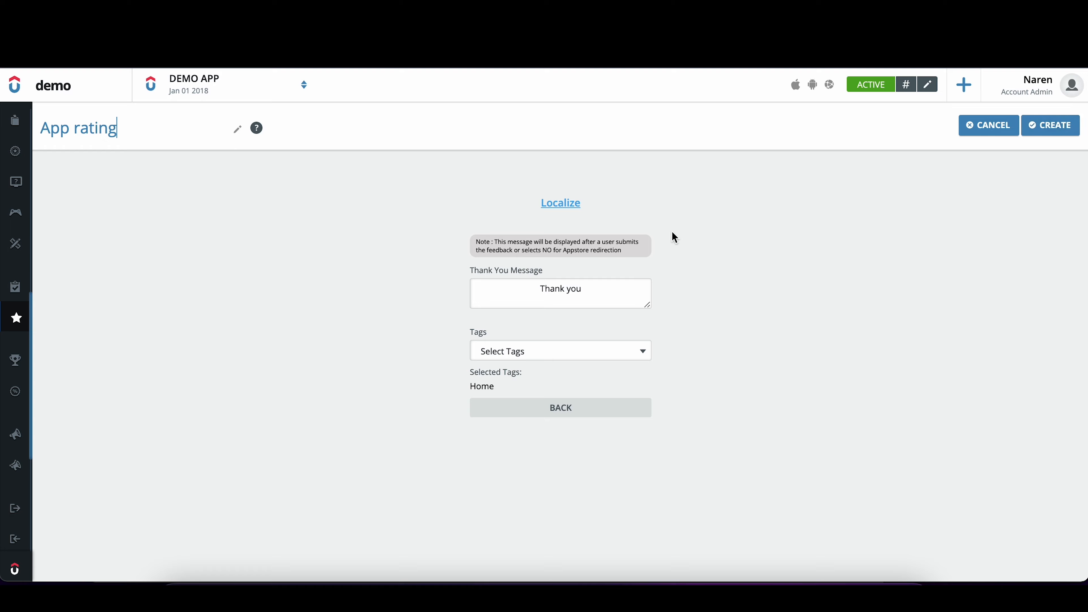
{"action": "left_click", "coordinate": [560, 203]}
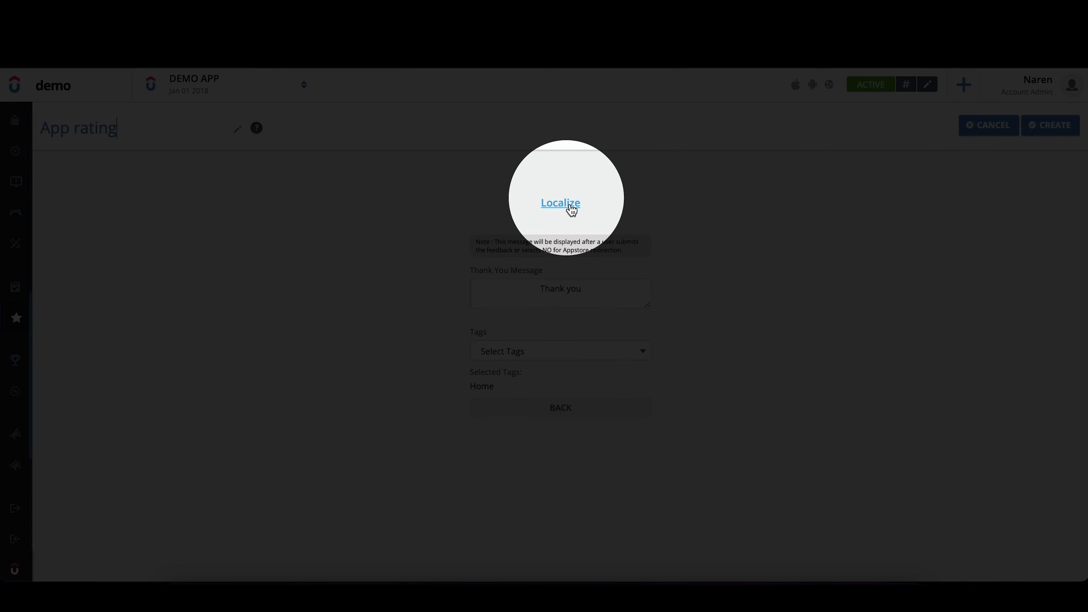
Save the English (United States) thank-you message localization and create the App rating request.
{"action": "left_click", "coordinate": [560, 203]}
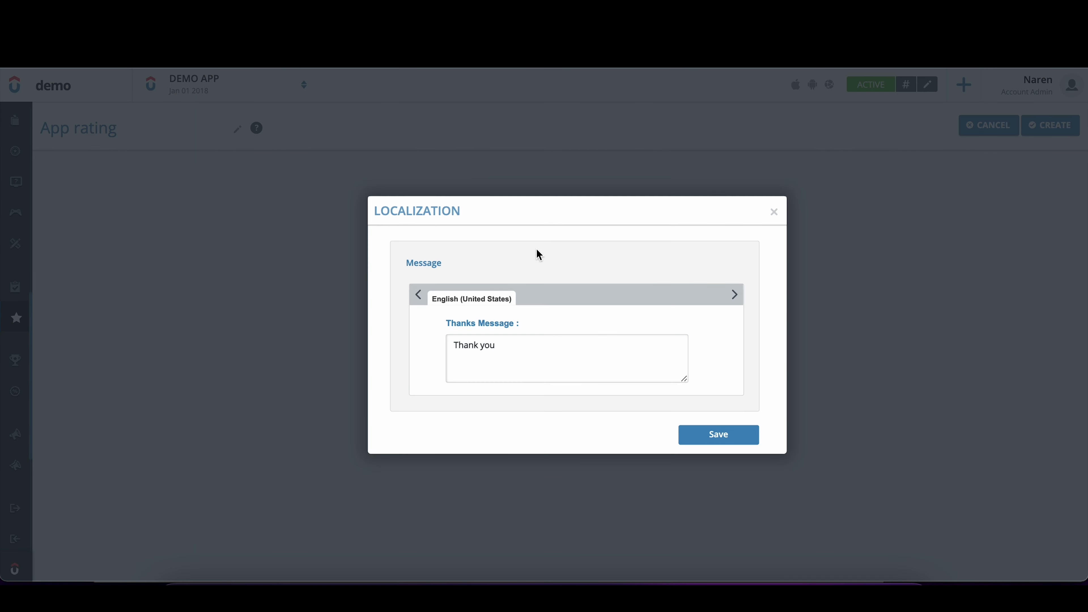
{"action": "mouse_move", "coordinate": [536, 308]}
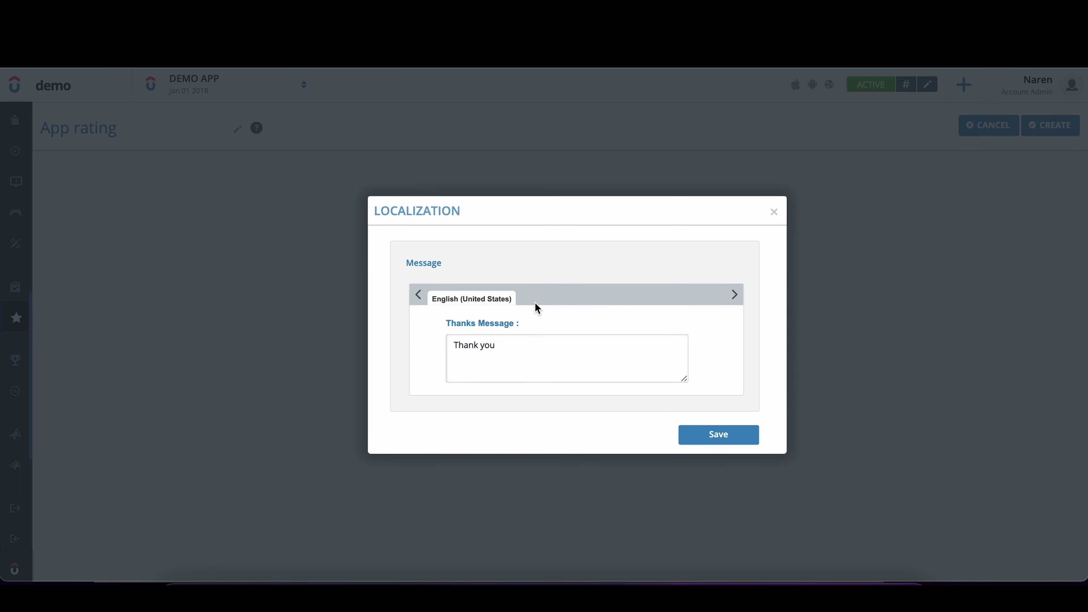
{"action": "mouse_move", "coordinate": [612, 296]}
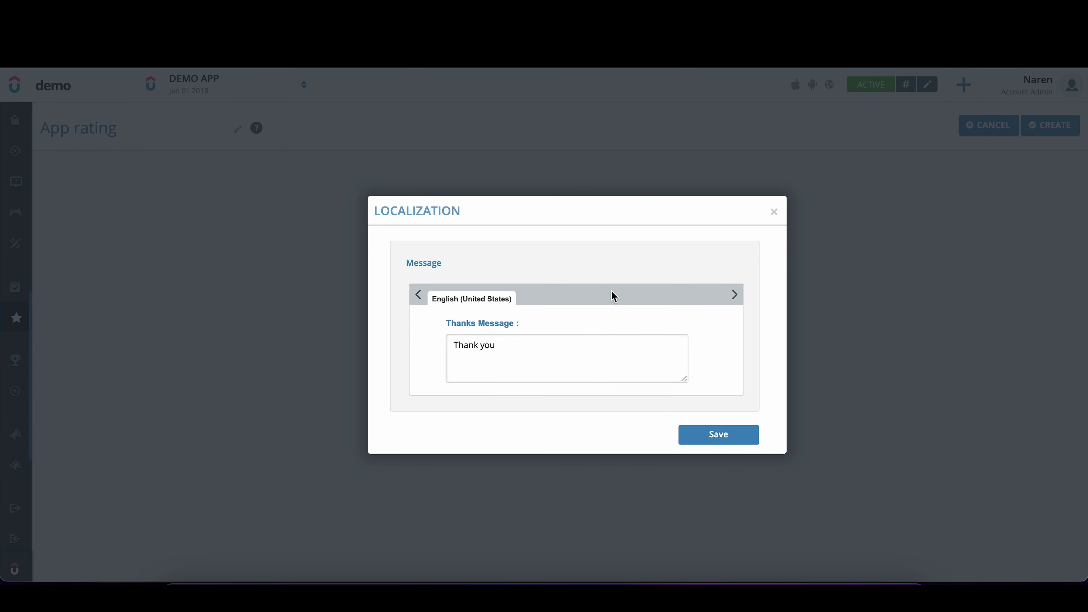
{"action": "mouse_move", "coordinate": [704, 316]}
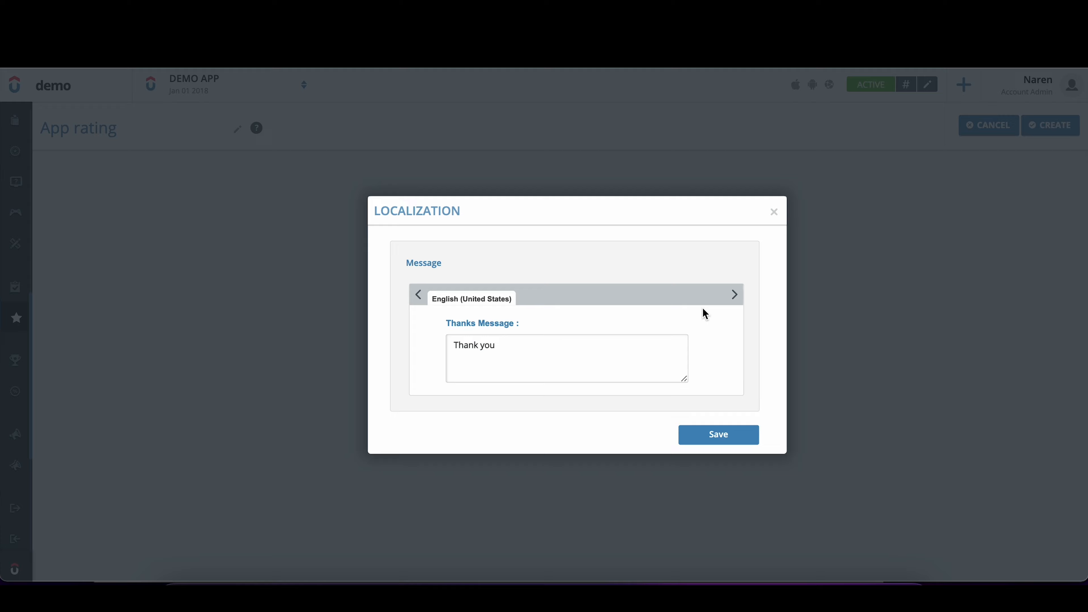
{"action": "left_click", "coordinate": [719, 434]}
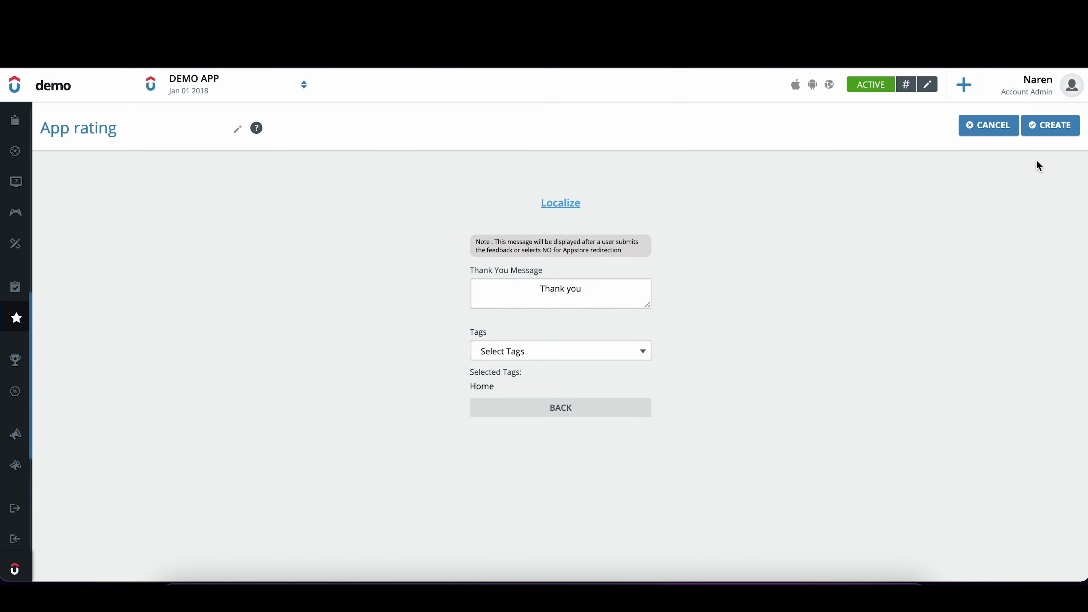
{"action": "left_click", "coordinate": [1051, 125]}
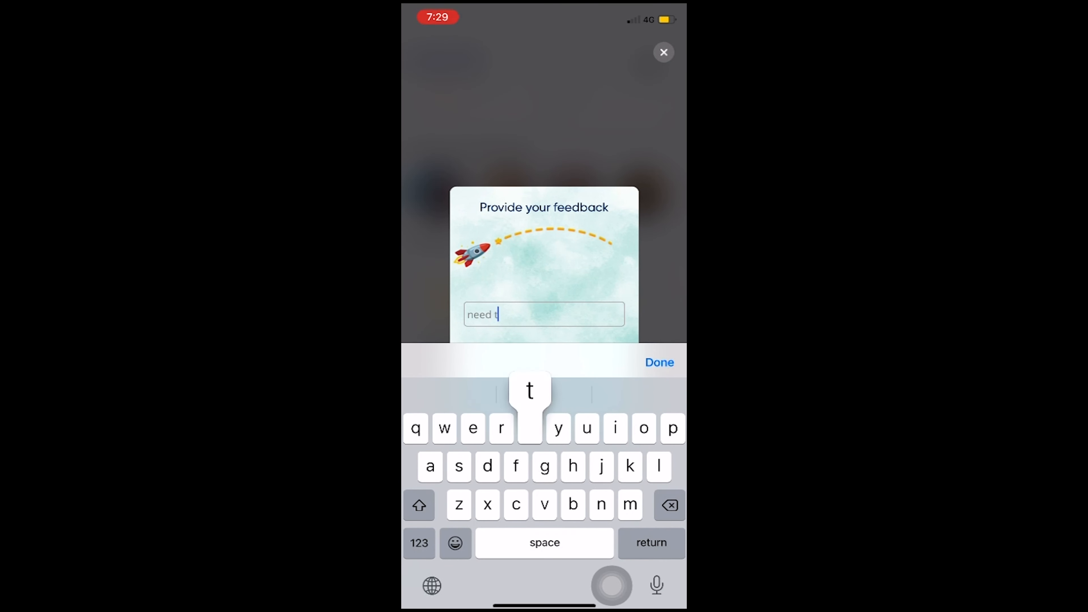
Type feedback reading 'need to impr' into the Provide your feedback prompt on the iOS demo app.
{"action": "type", "text": "o impr"}
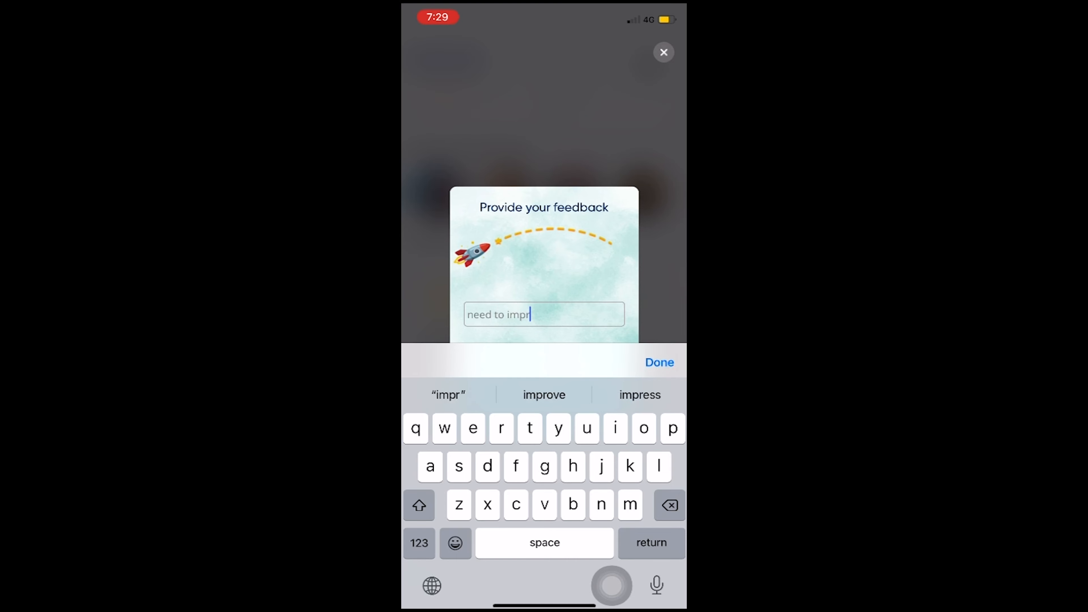